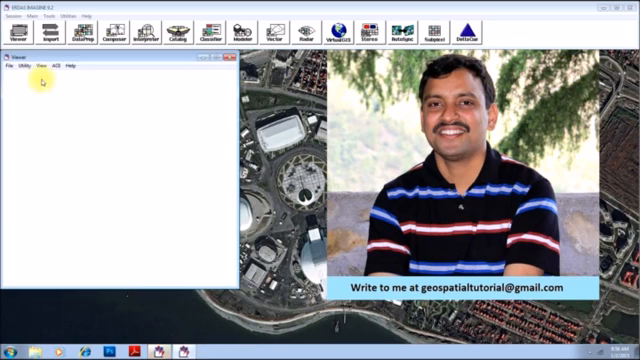
# Load the Karnataka state boundary shapefile as a vector layer in the viewer.
pyautogui.click(12, 76)
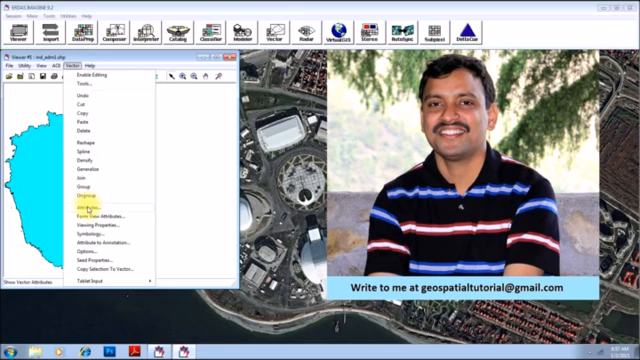
# Show the Karnataka layer's attribute table and select its single polygon record.
pyautogui.click(90, 198)
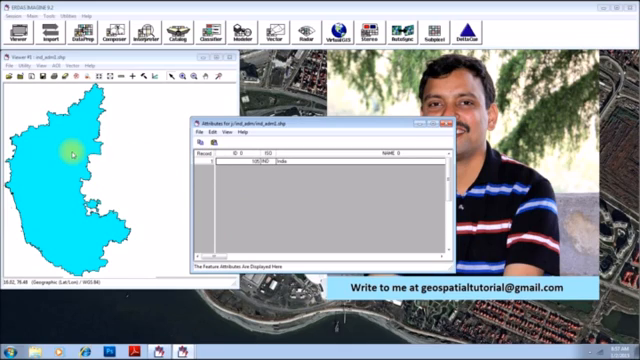
pyautogui.click(198, 164)
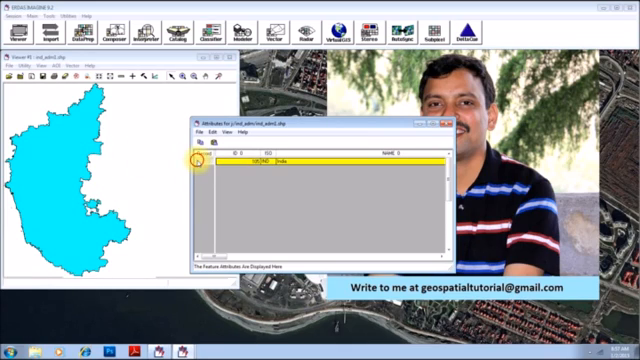
pyautogui.click(204, 166)
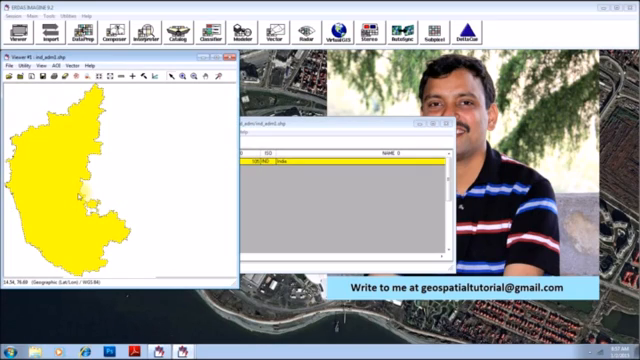
pyautogui.moveTo(124, 184)
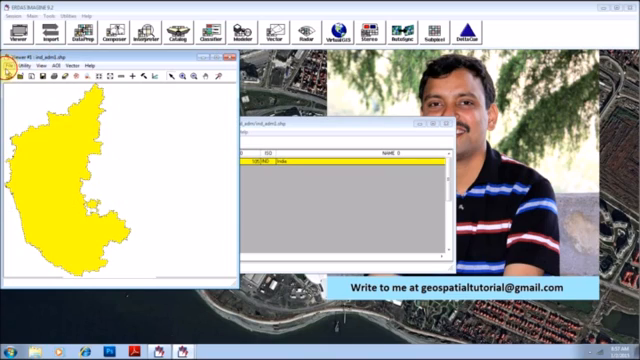
# Copy the selected Karnataka polygon into a new AOI layer.
pyautogui.click(16, 66)
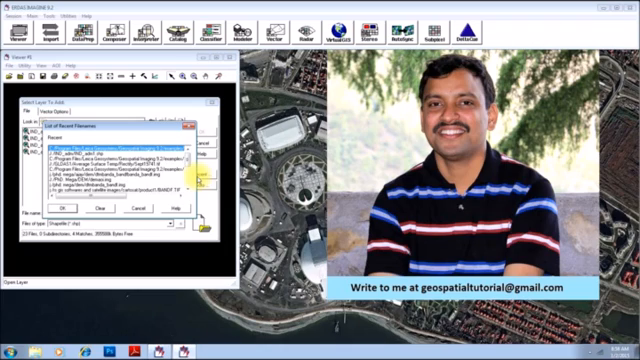
# Save the AOI layer holding the Karnataka polygon as test.aoi.
pyautogui.click(100, 160)
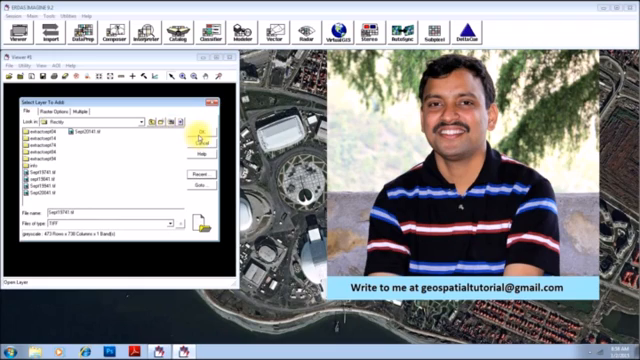
pyautogui.click(196, 132)
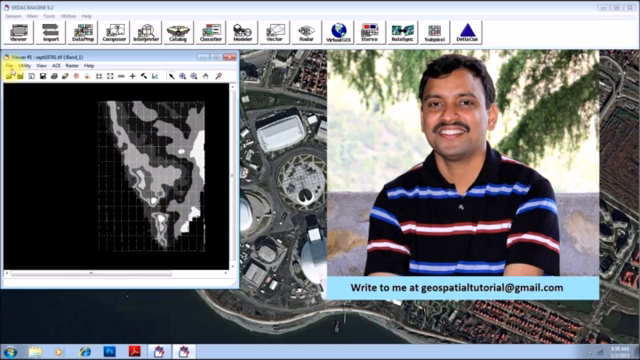
# Bring up the file-opening options with the South India image loaded in the viewer.
pyautogui.click(16, 58)
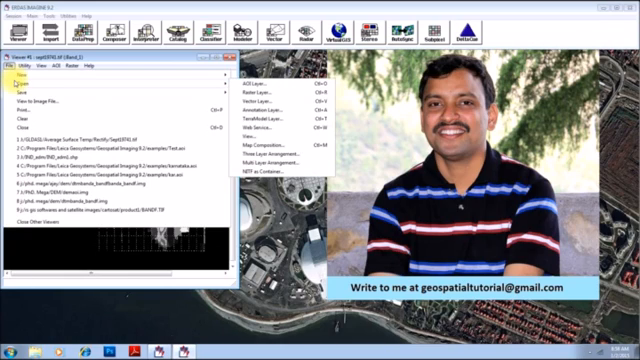